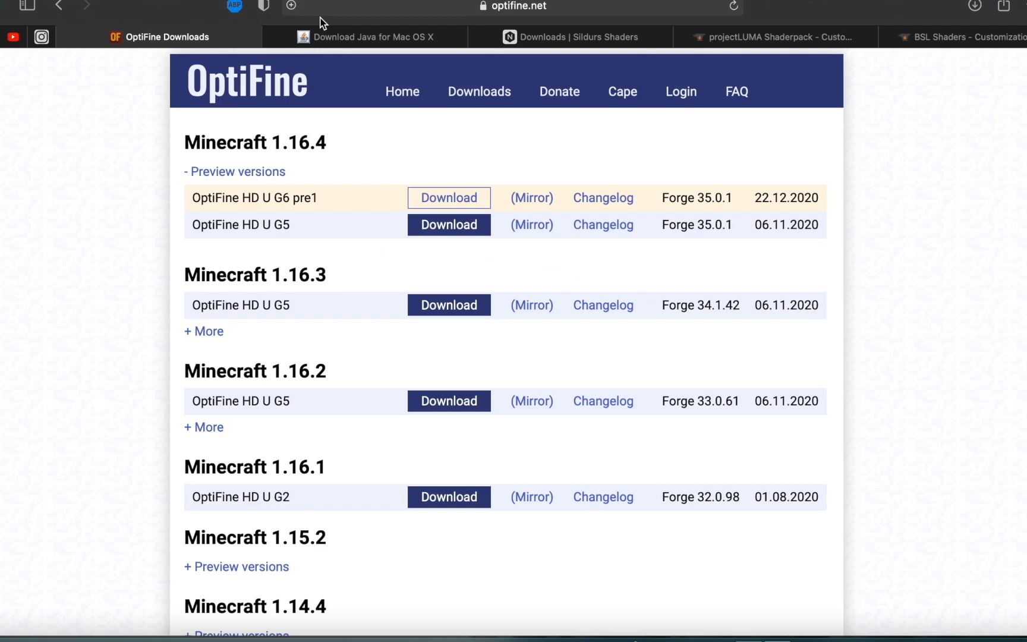
pyautogui.moveTo(371, 120)
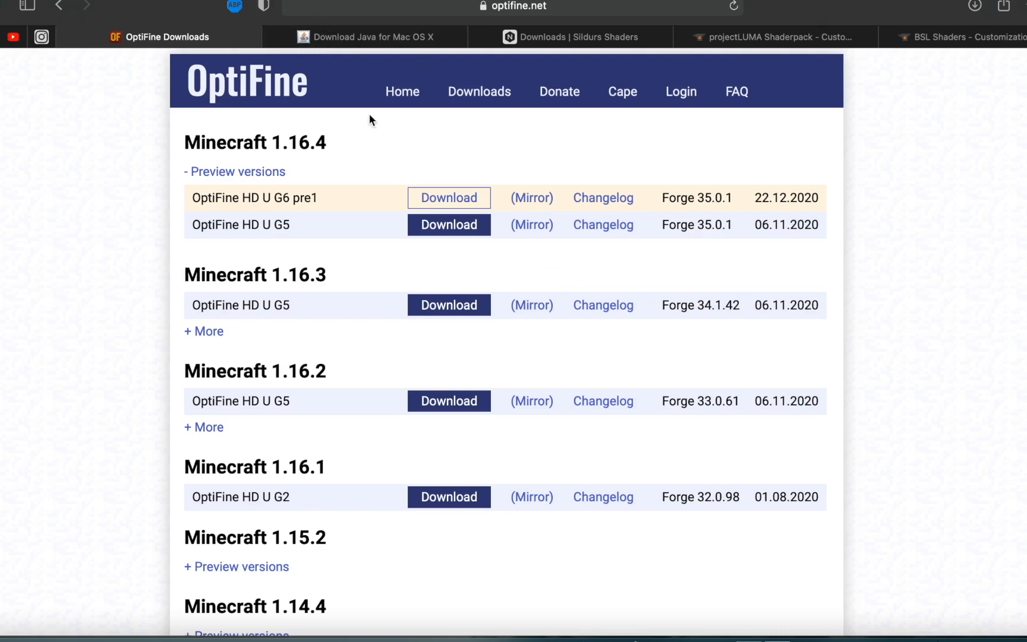
pyautogui.moveTo(365, 22)
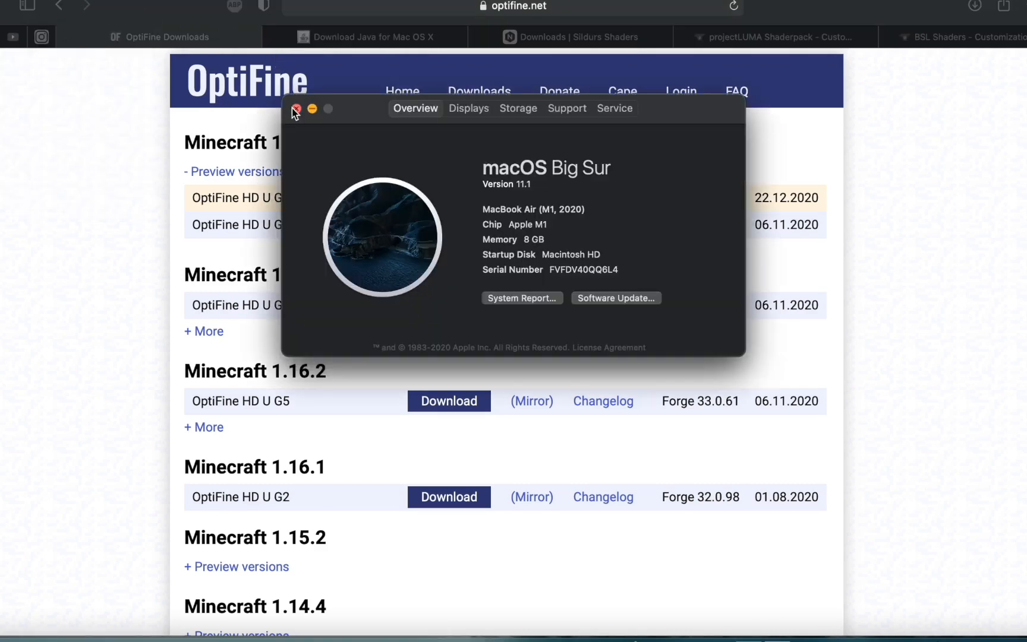
# Download OptiFine 1.16.4 HD U G6 pre1 via the mirror link, allowing downloads from optifine.net
pyautogui.click(297, 108)
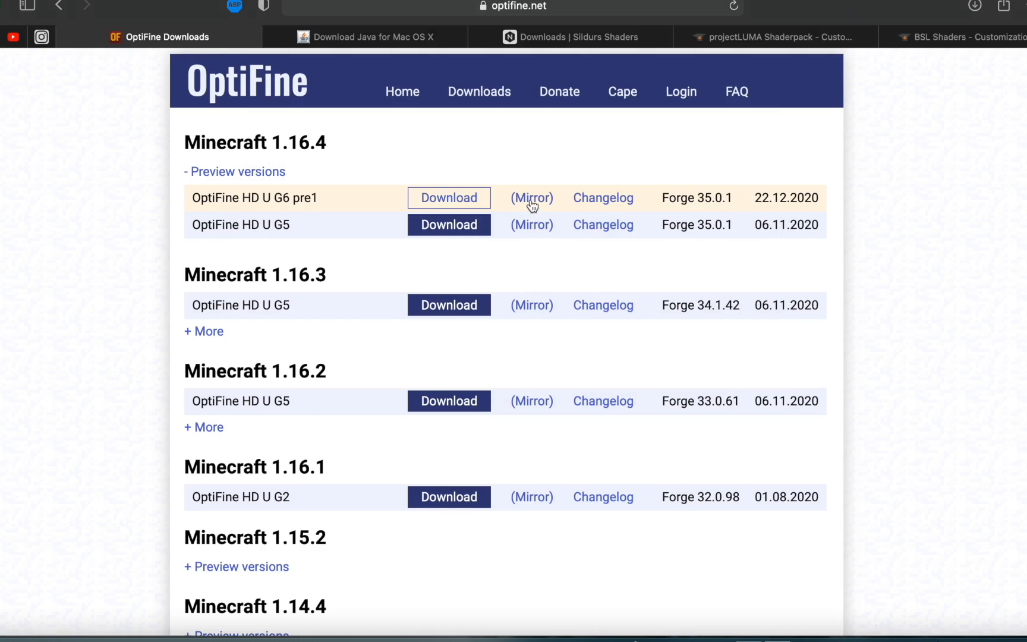
pyautogui.click(448, 197)
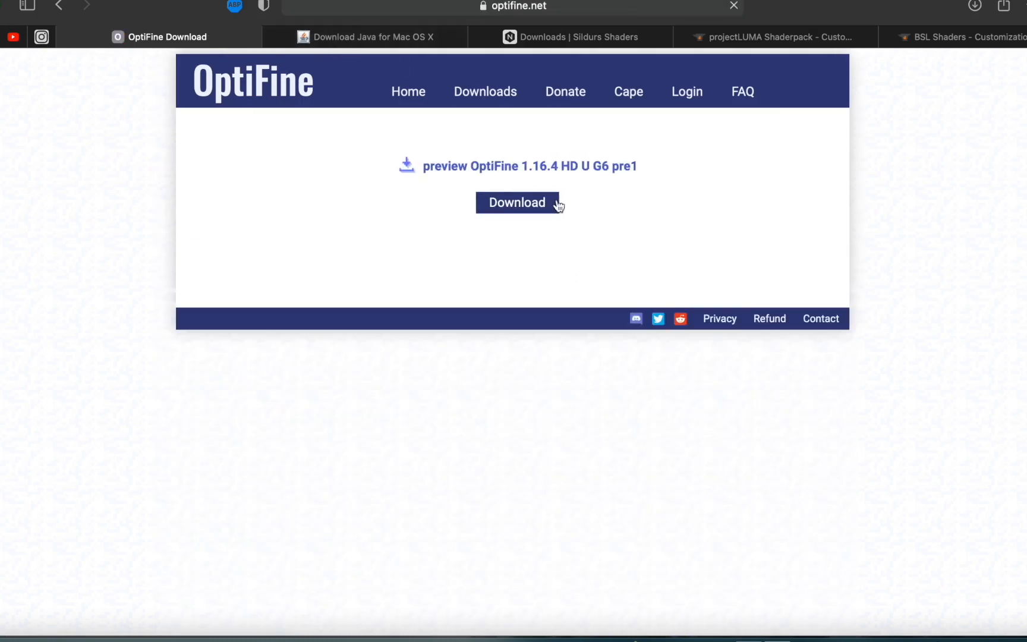
pyautogui.click(516, 202)
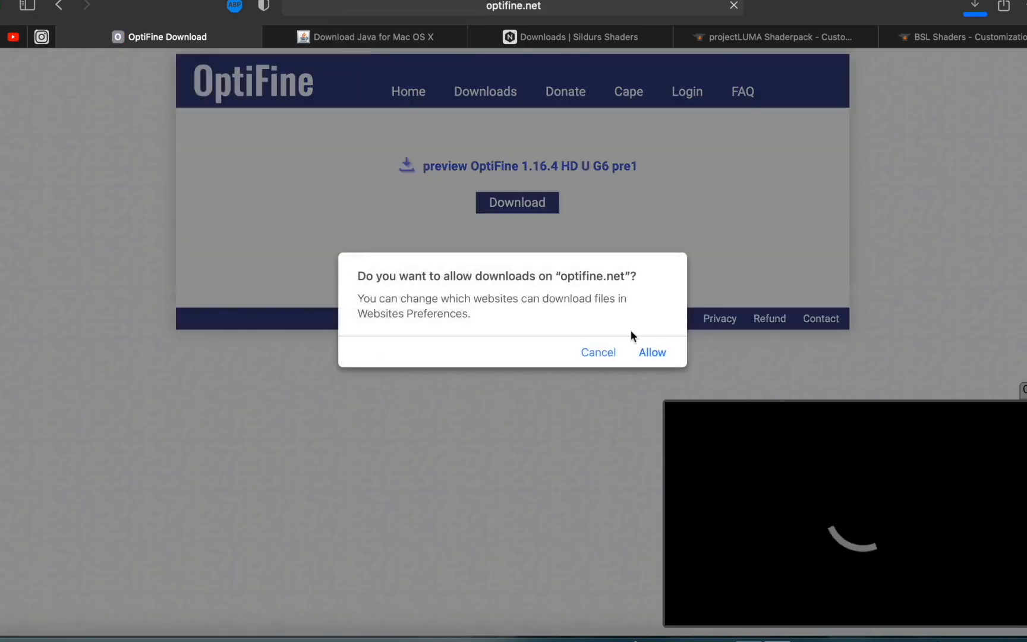
pyautogui.click(373, 37)
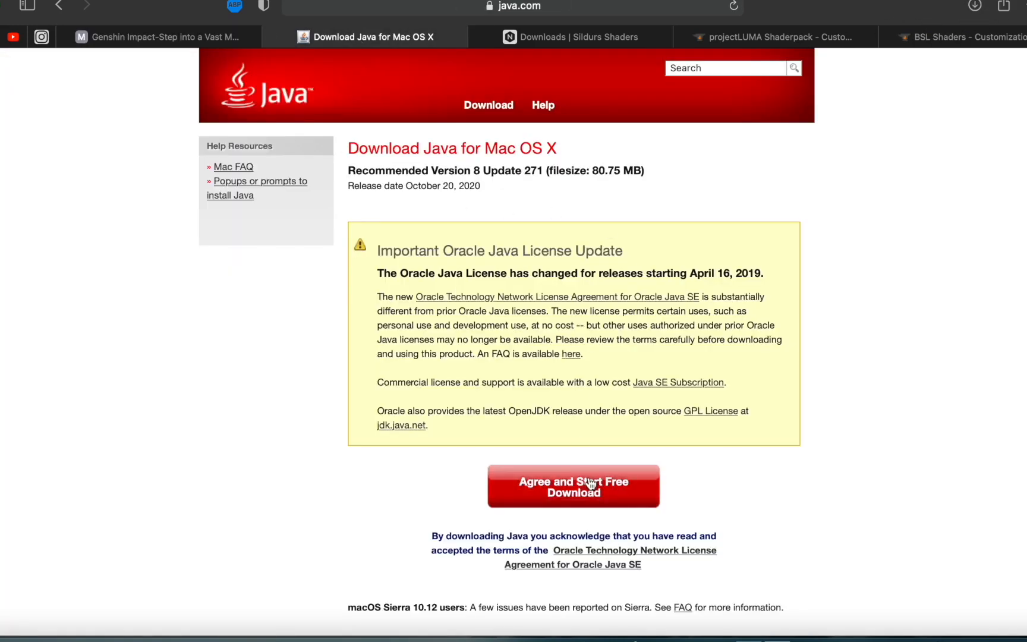
# Start the Java 8 Update 271 download from java.com, allowing its downloads
pyautogui.click(574, 486)
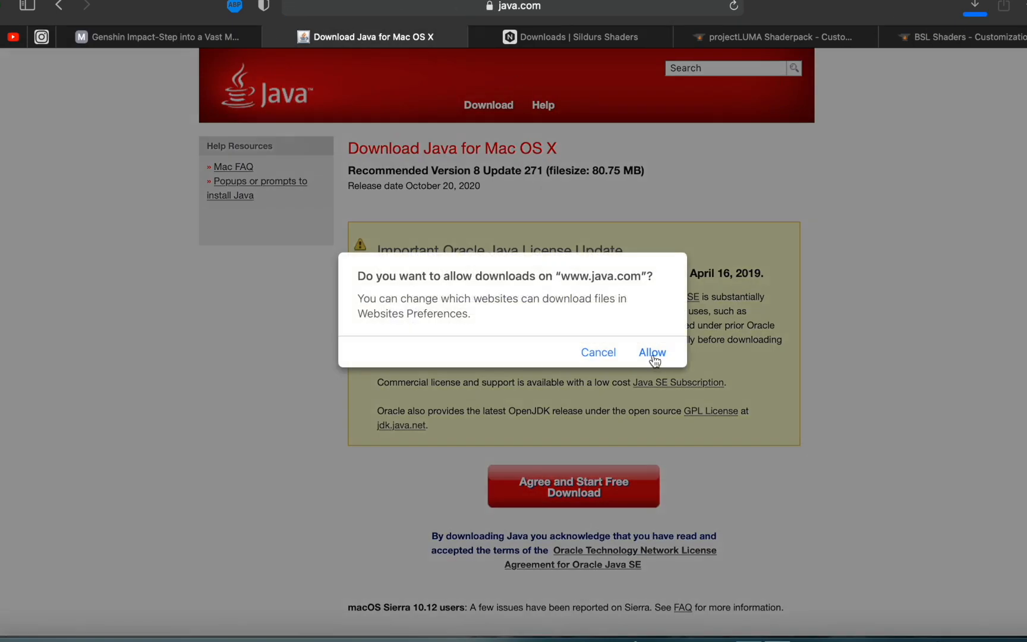
pyautogui.click(651, 352)
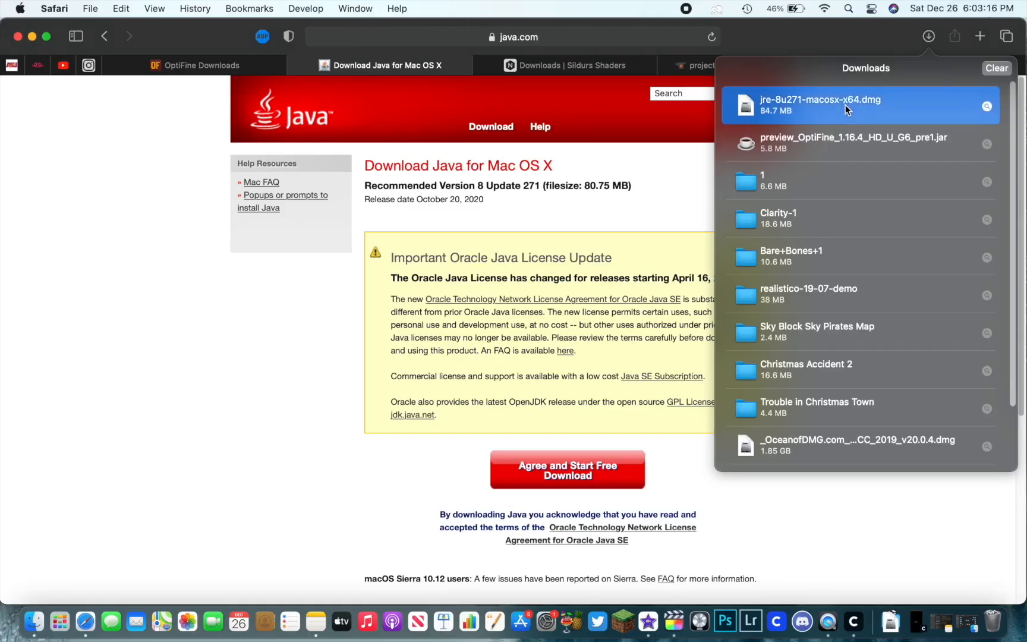
# Mount the jre-8u271 disk image without verification and launch the Java 8 Update 271 installer
pyautogui.doubleClick(848, 104)
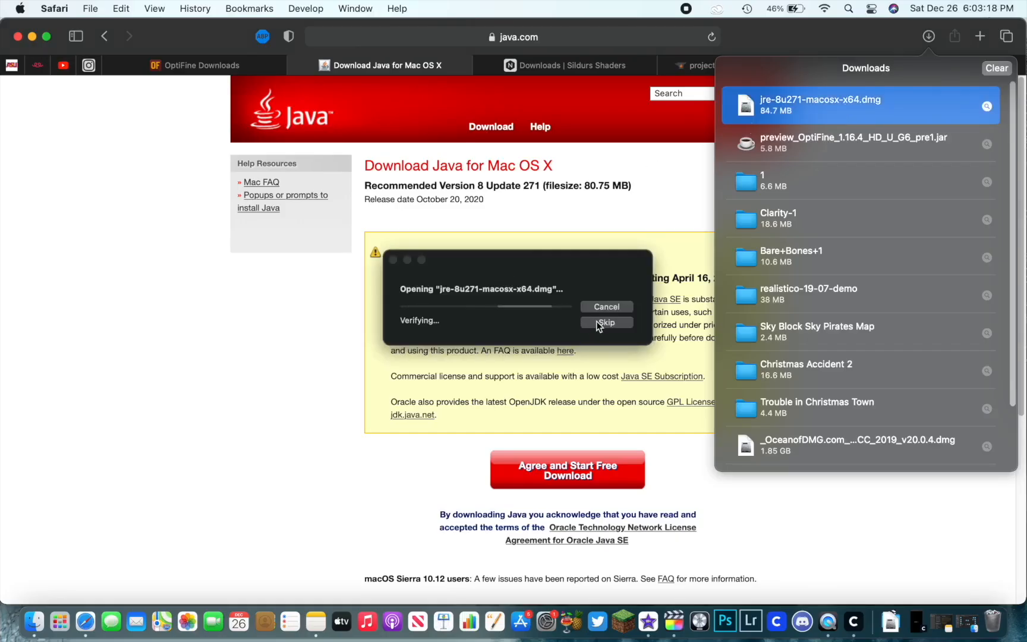
pyautogui.click(606, 322)
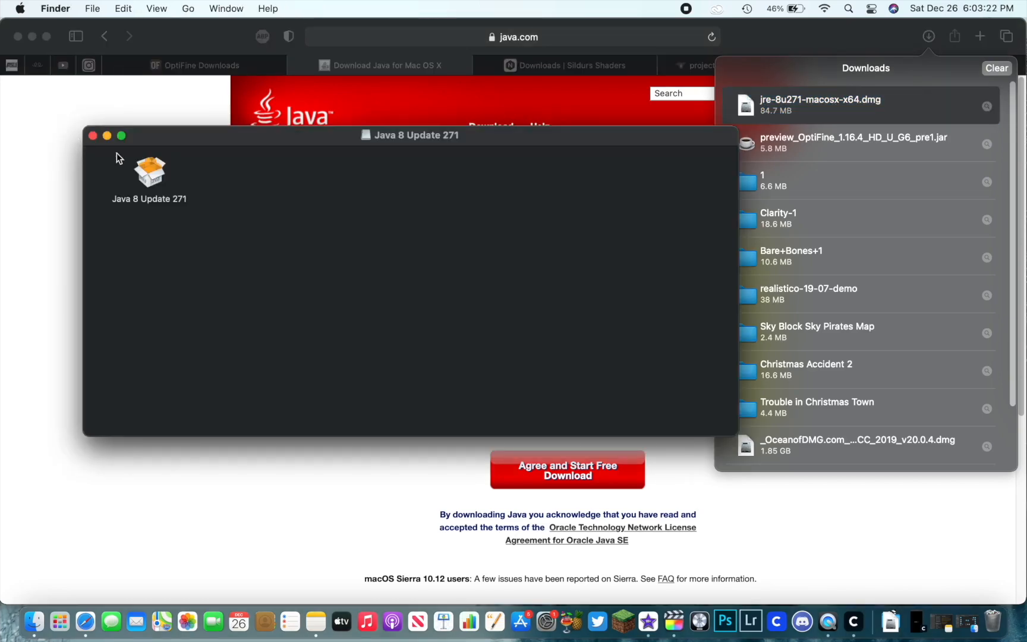
pyautogui.doubleClick(150, 171)
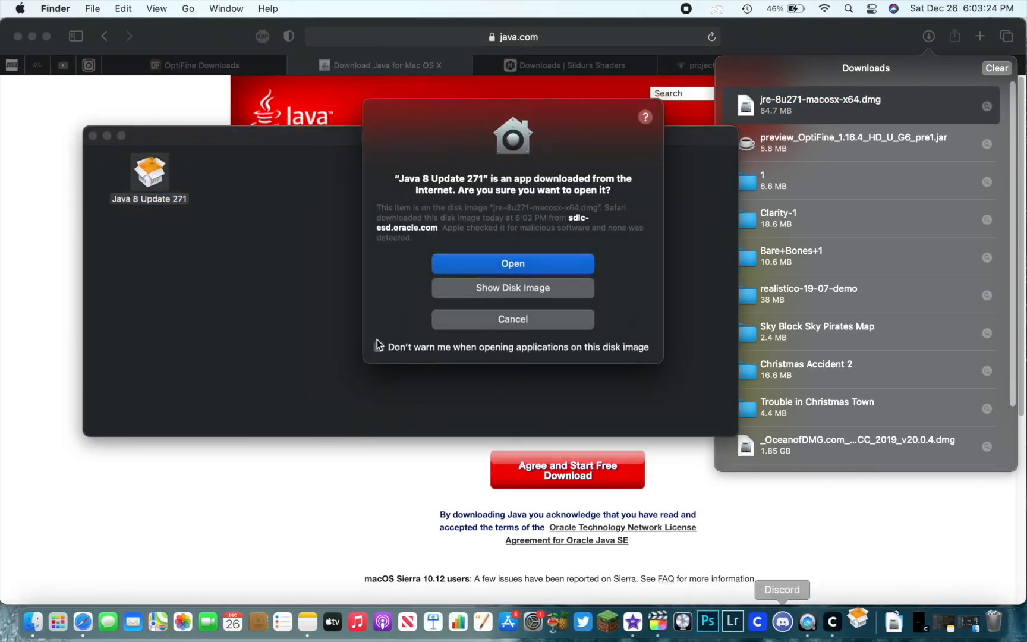
pyautogui.click(19, 9)
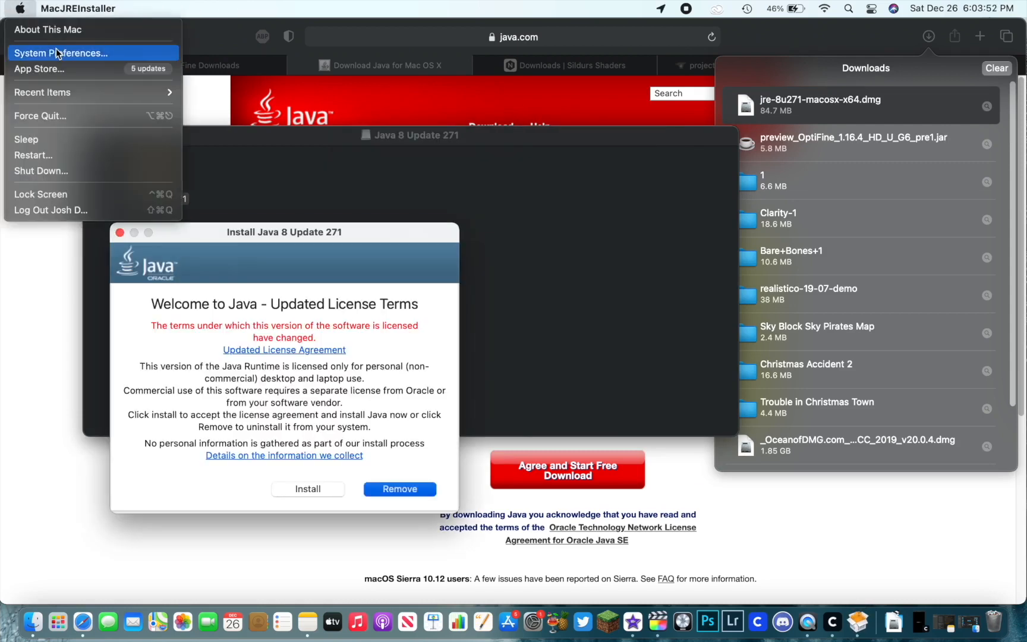
# Check System Preferences security, accept the license and install Java
pyautogui.click(60, 53)
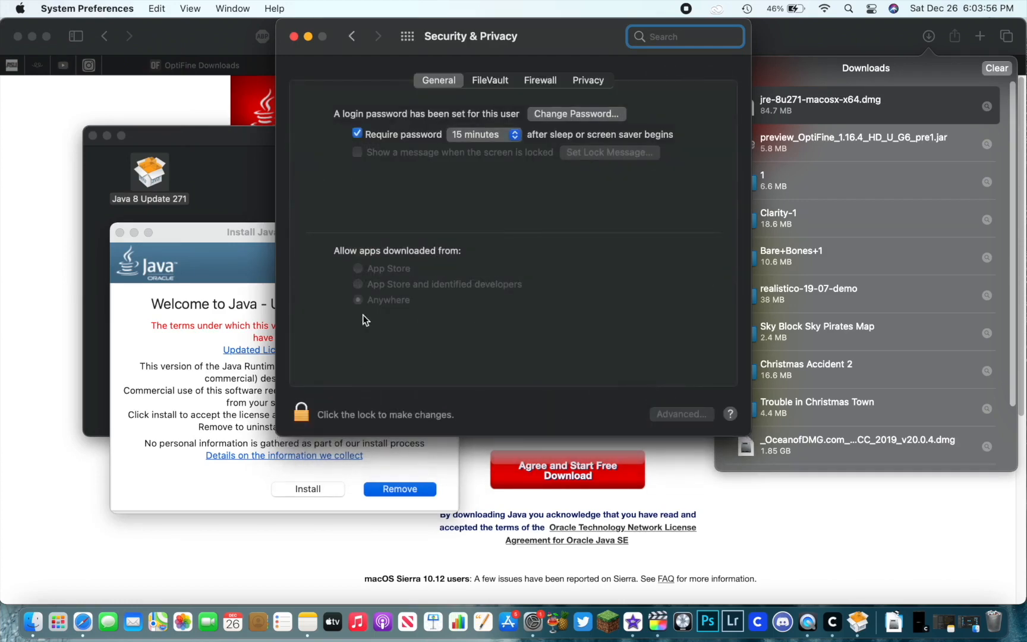
pyautogui.moveTo(370, 303)
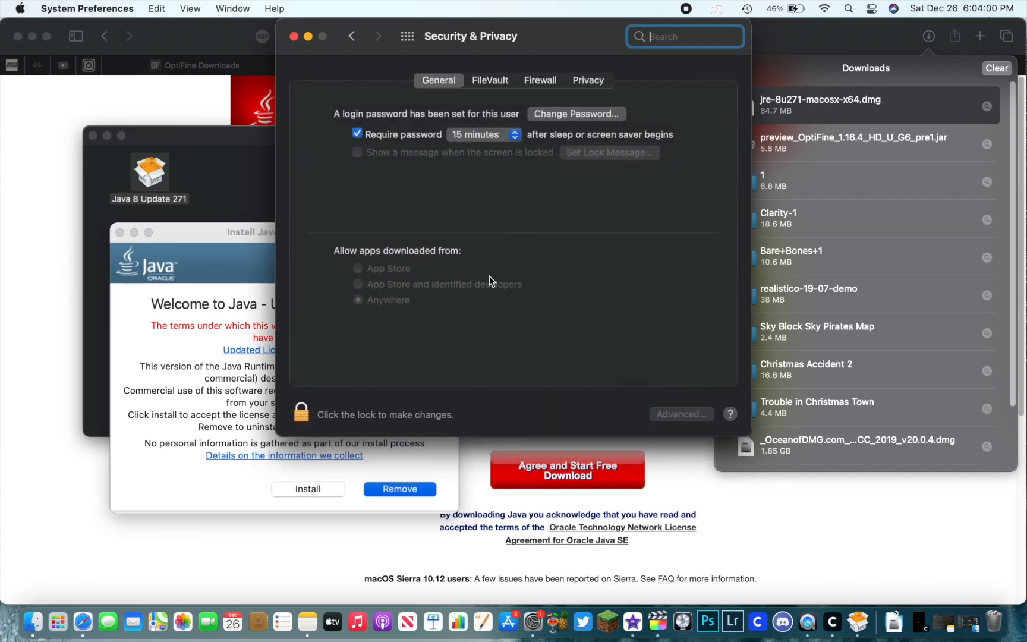
pyautogui.moveTo(703, 395)
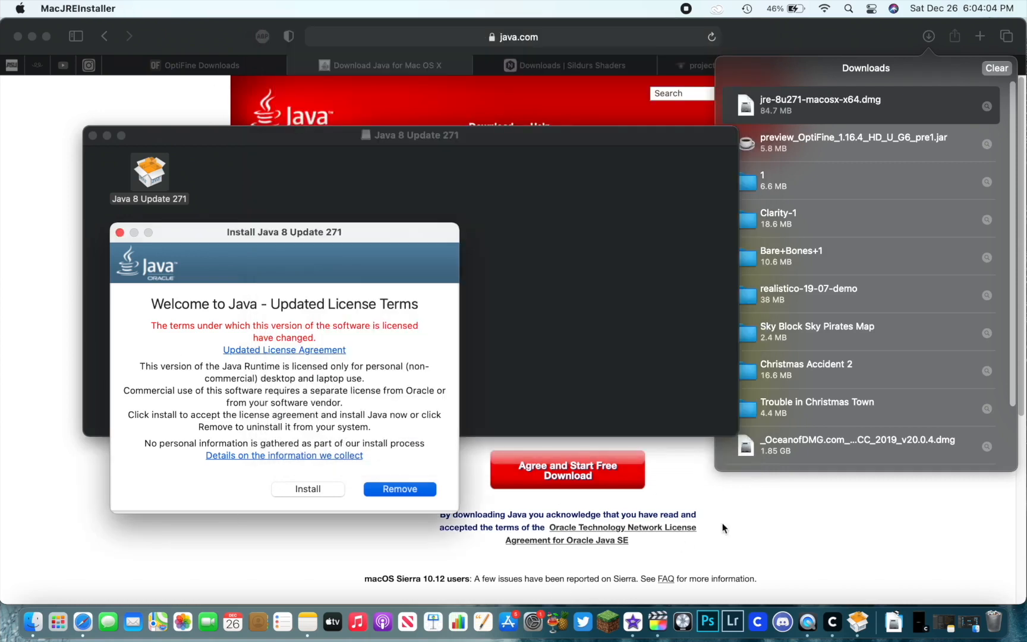
pyautogui.click(308, 489)
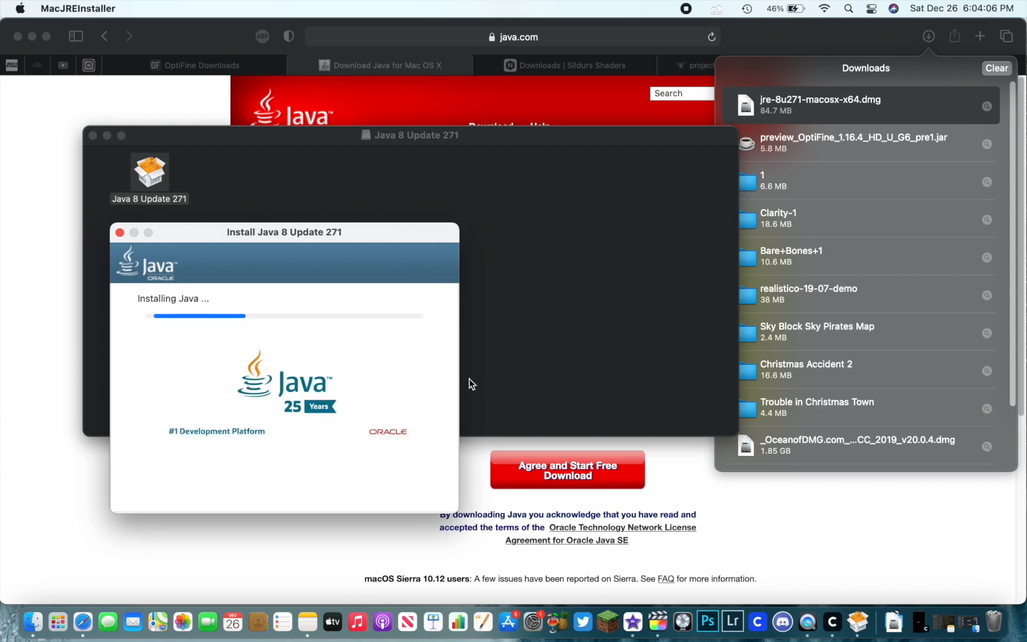
pyautogui.moveTo(234, 162)
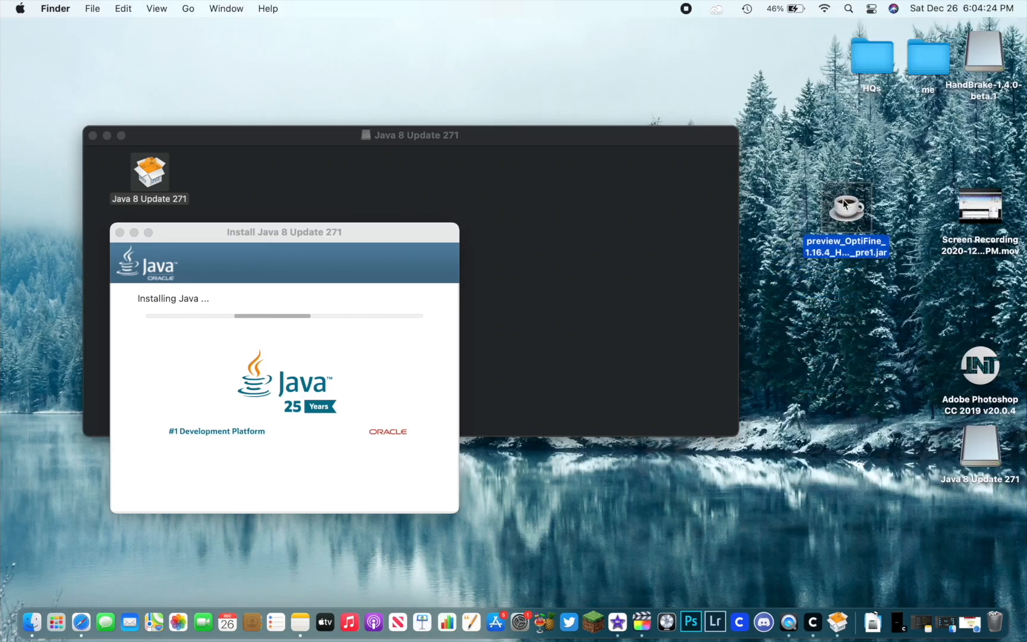
pyautogui.moveTo(788, 454)
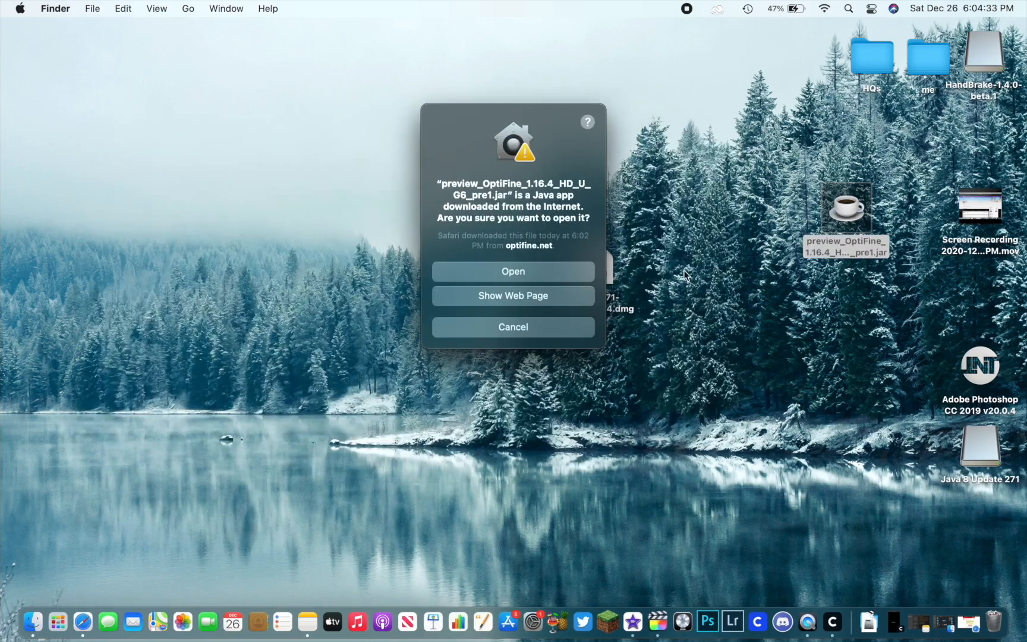
# Launch the OptiFine preview jar from the desktop and answer its security prompt
pyautogui.click(513, 271)
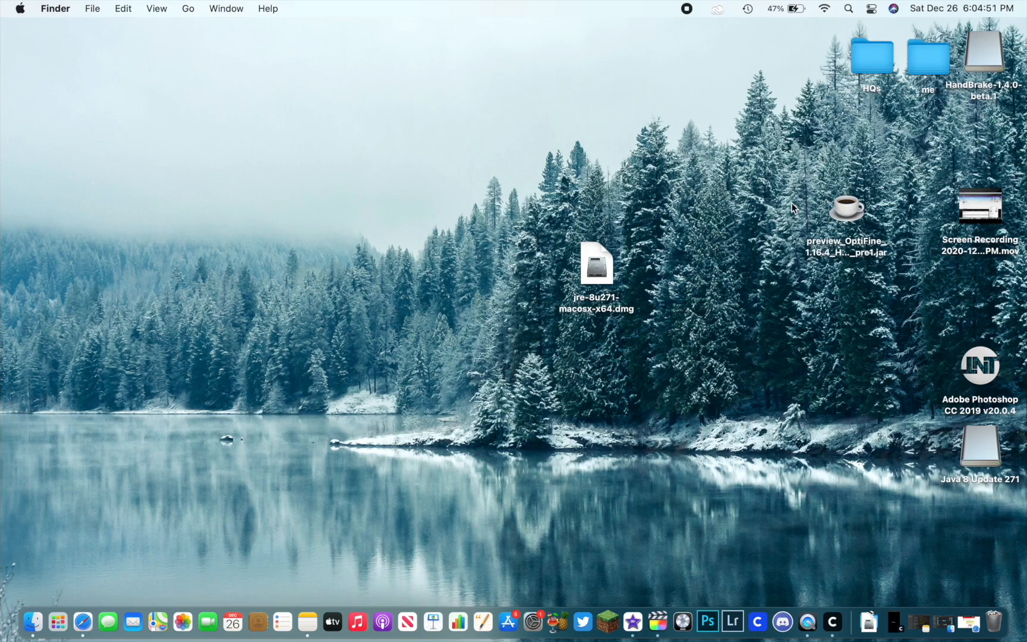
pyautogui.moveTo(81, 587)
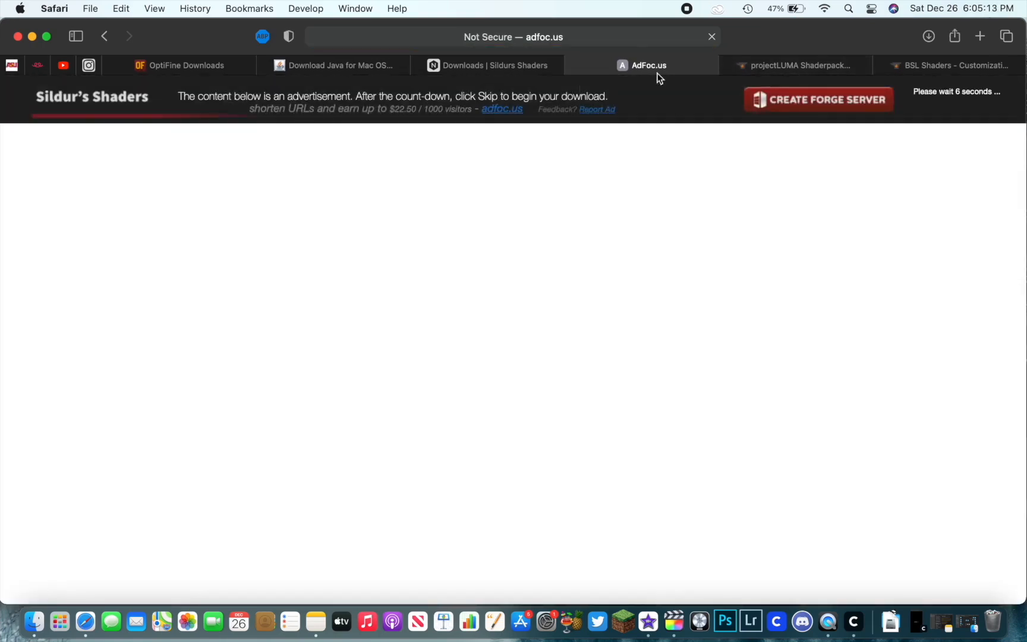
# View the projectLUMA Shaderpack files on CurseForge, listing projectLUMA - v1.32
pyautogui.click(799, 66)
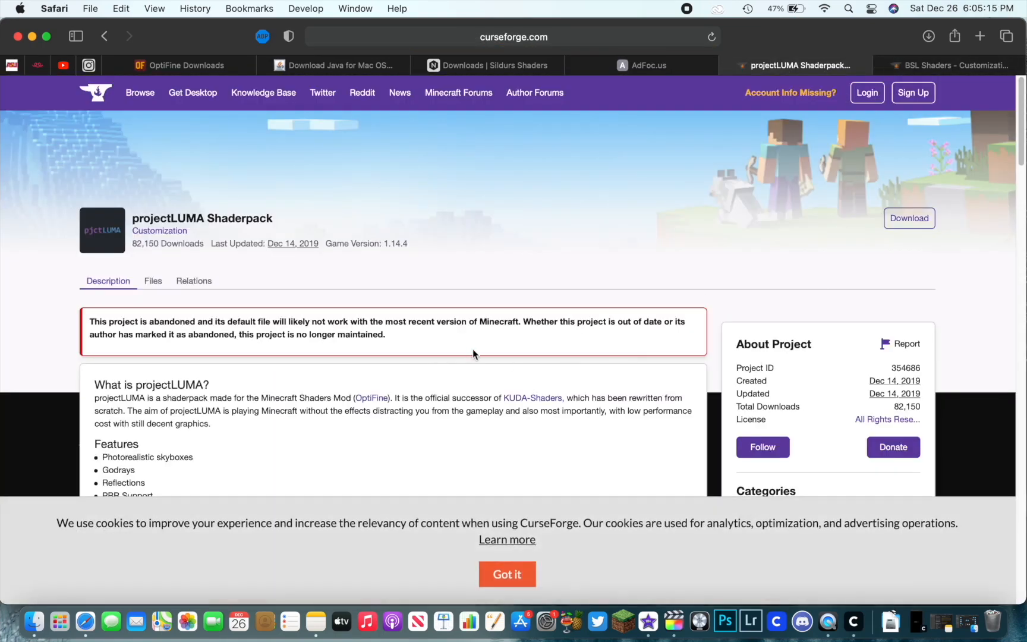
pyautogui.scroll(-3)
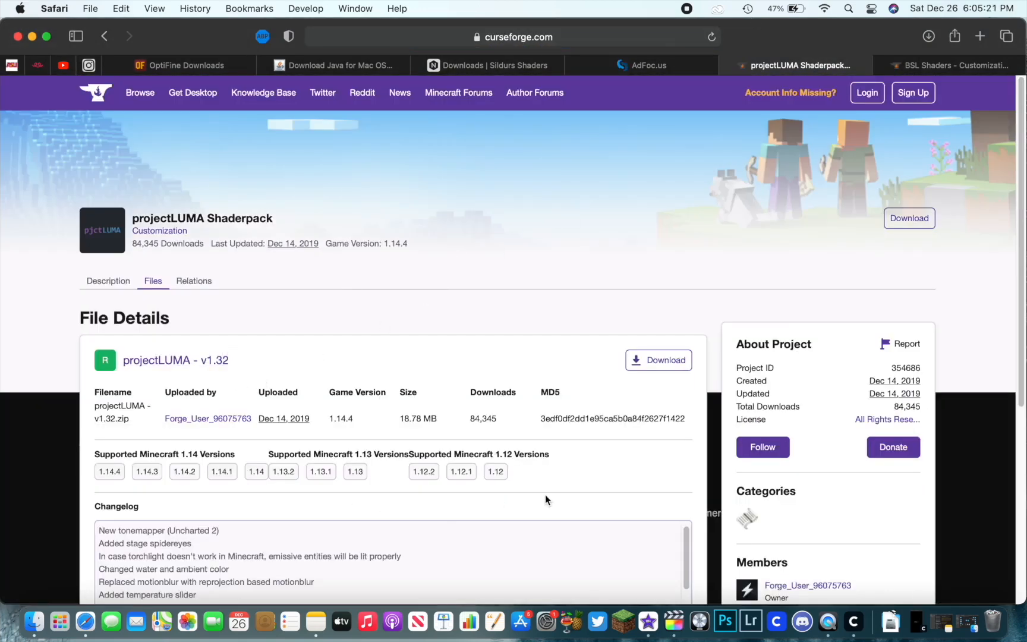
pyautogui.scroll(-3)
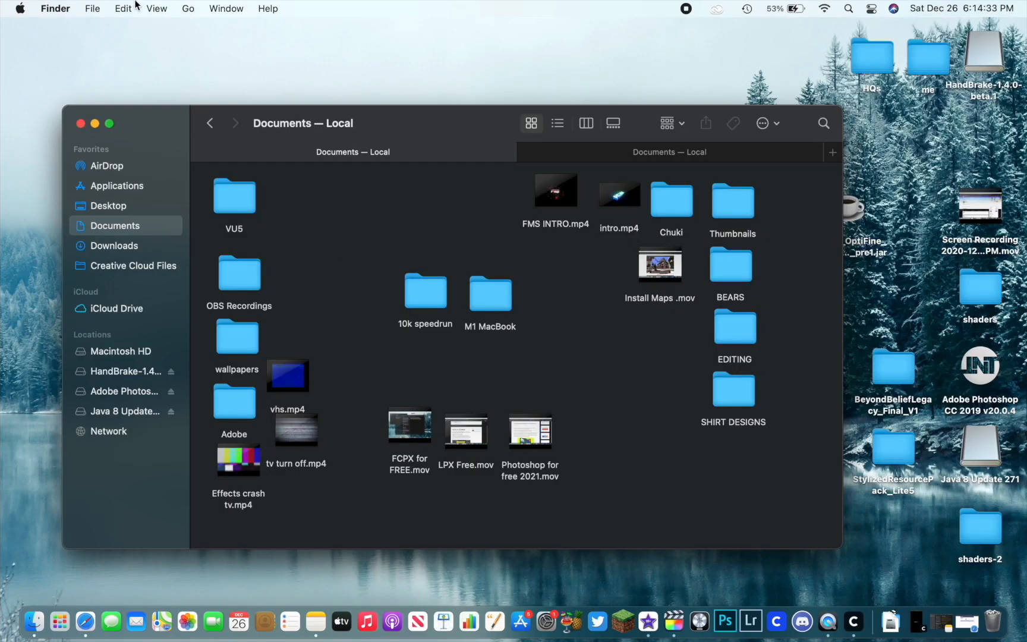
# Reach the hidden Library folder through Finder's Go menu
pyautogui.click(187, 9)
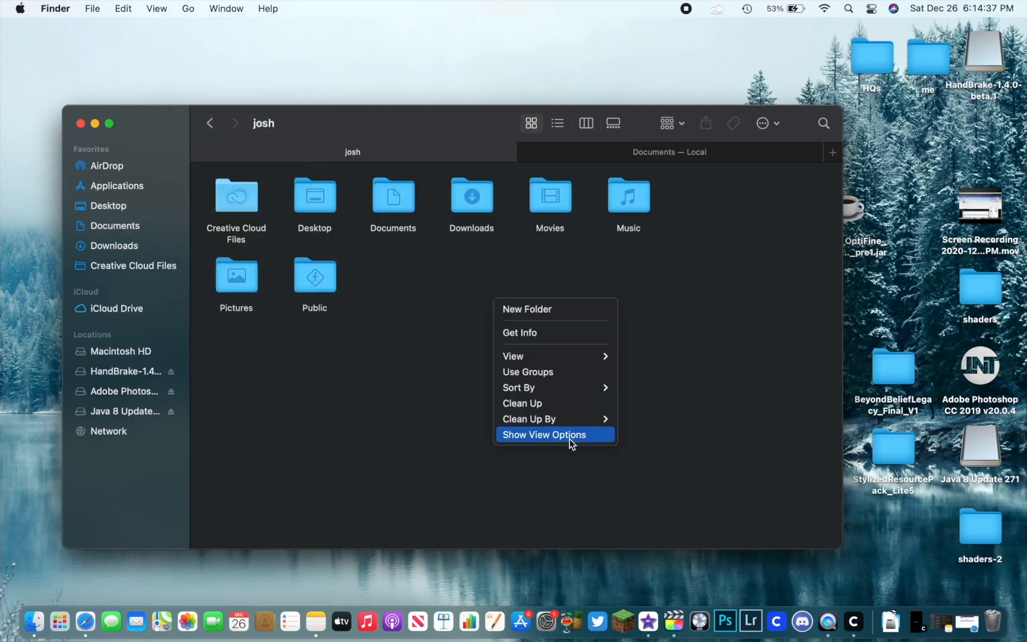
pyautogui.click(545, 435)
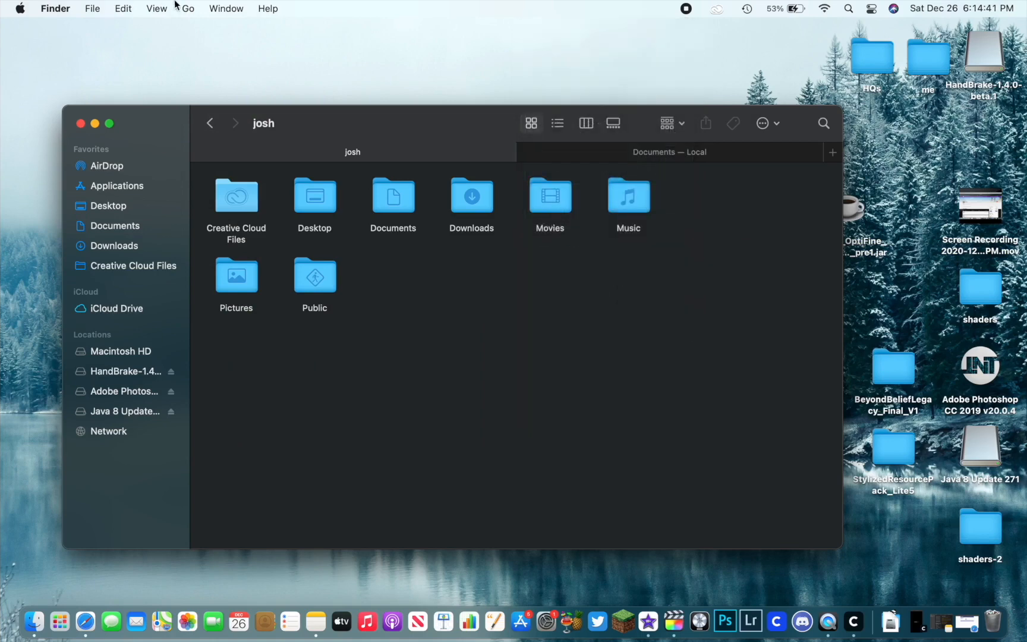
pyautogui.click(188, 8)
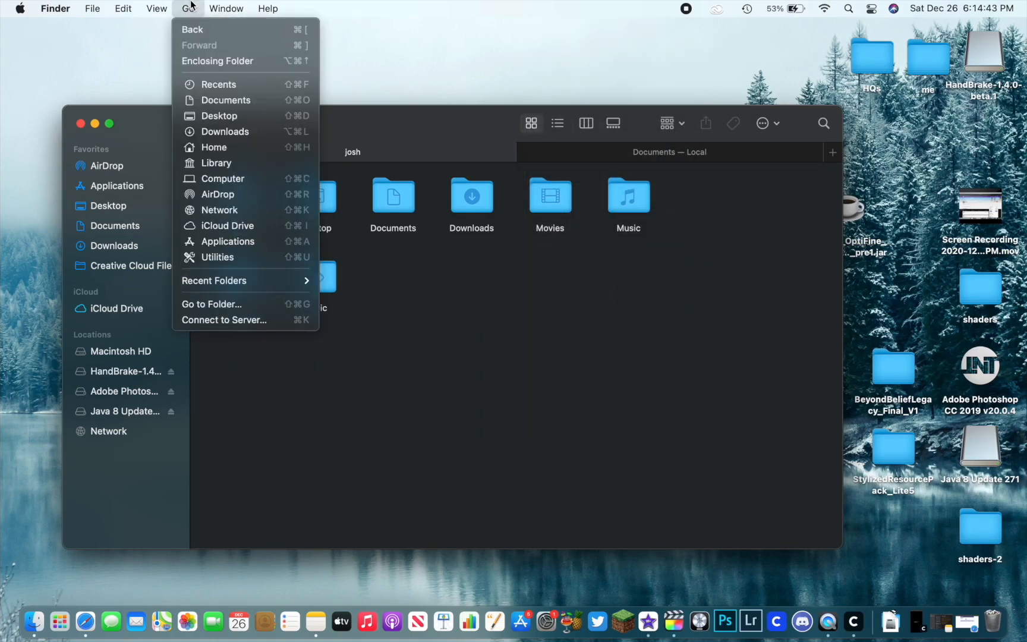
pyautogui.click(214, 163)
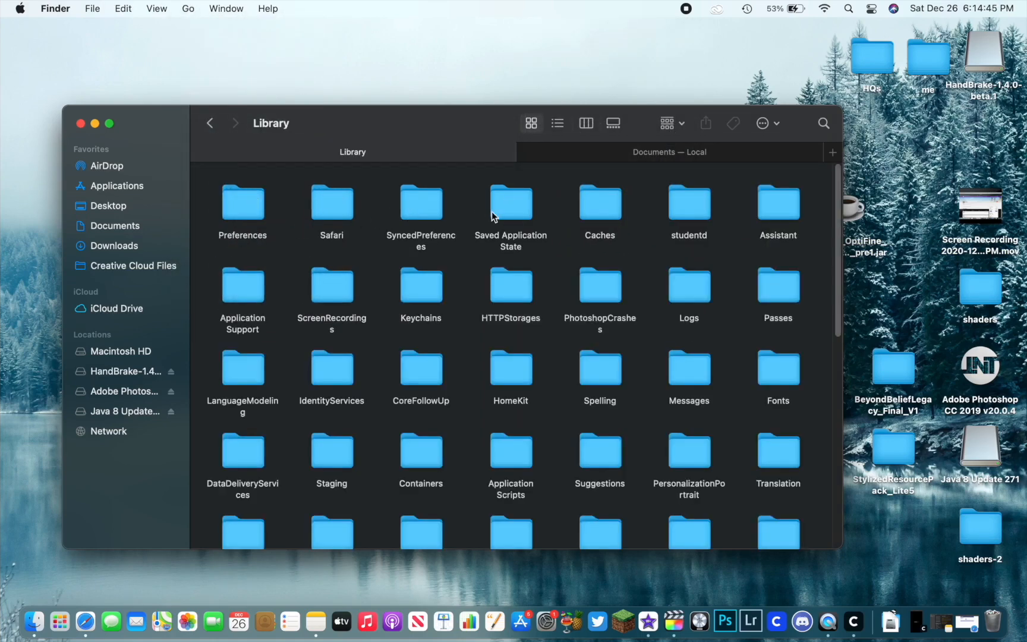
pyautogui.moveTo(699, 620)
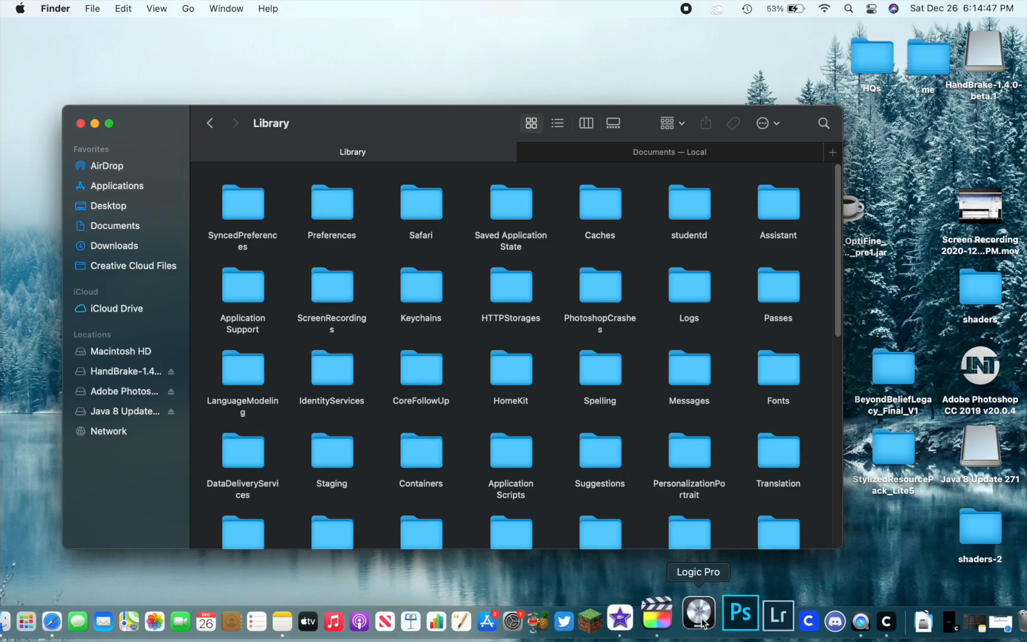
pyautogui.click(29, 615)
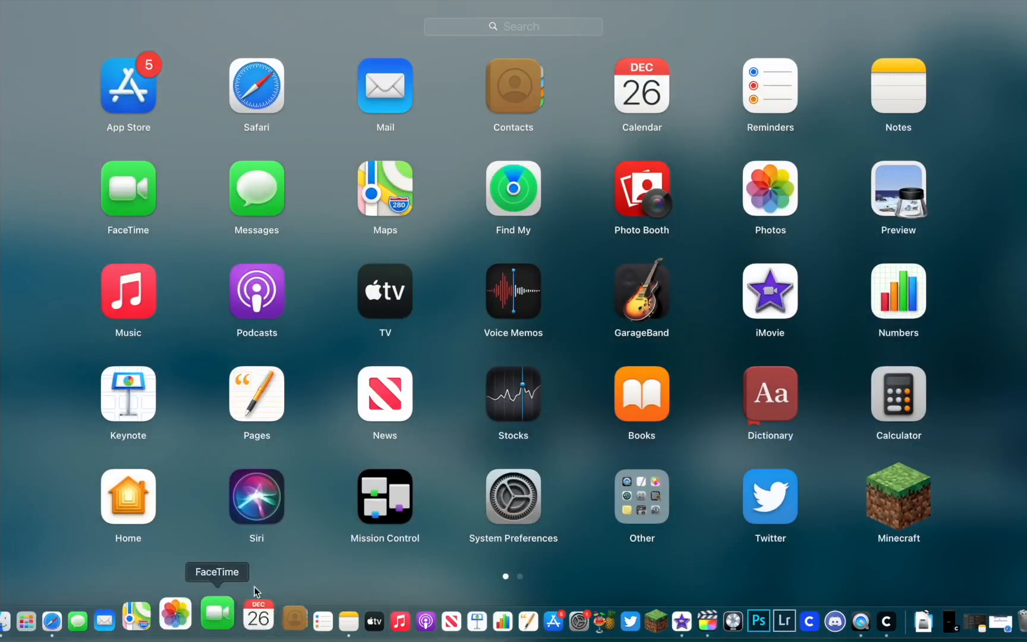
pyautogui.click(898, 496)
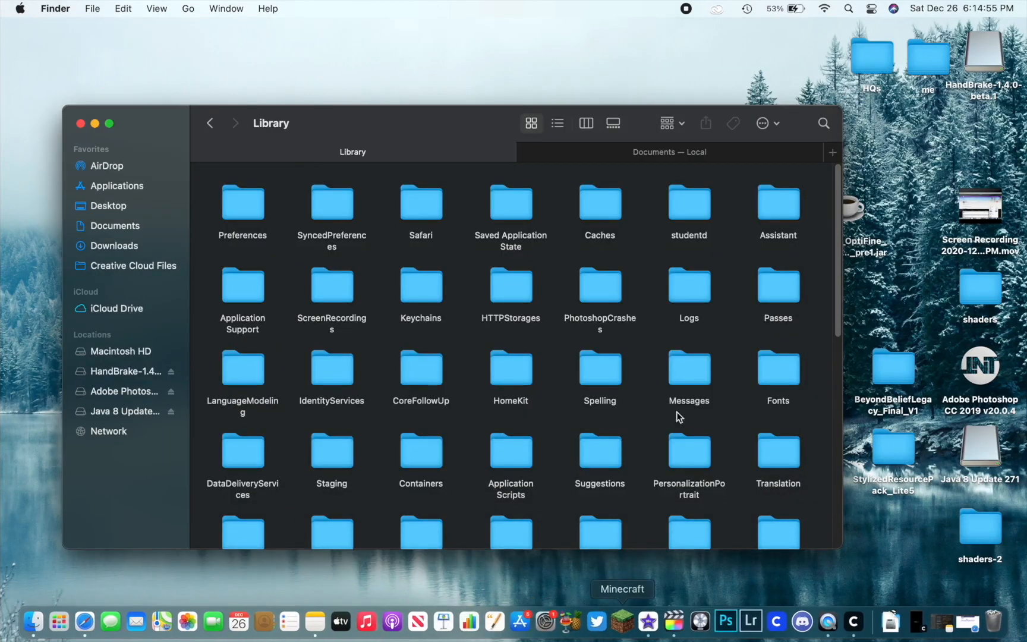
# Enter Application Support and then the minecraft game folder
pyautogui.scroll(-3)
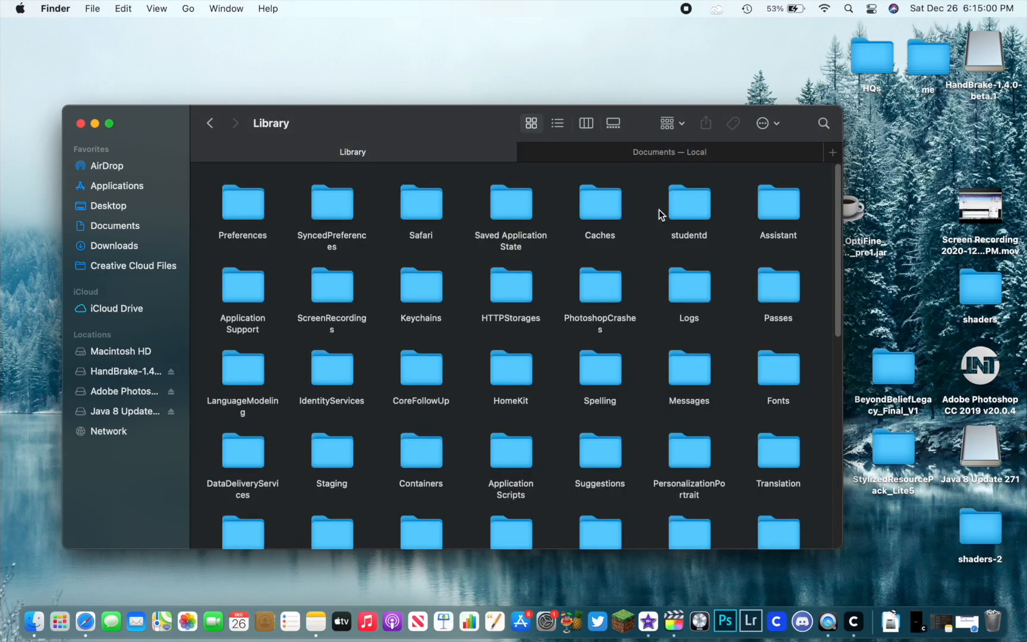
pyautogui.doubleClick(242, 287)
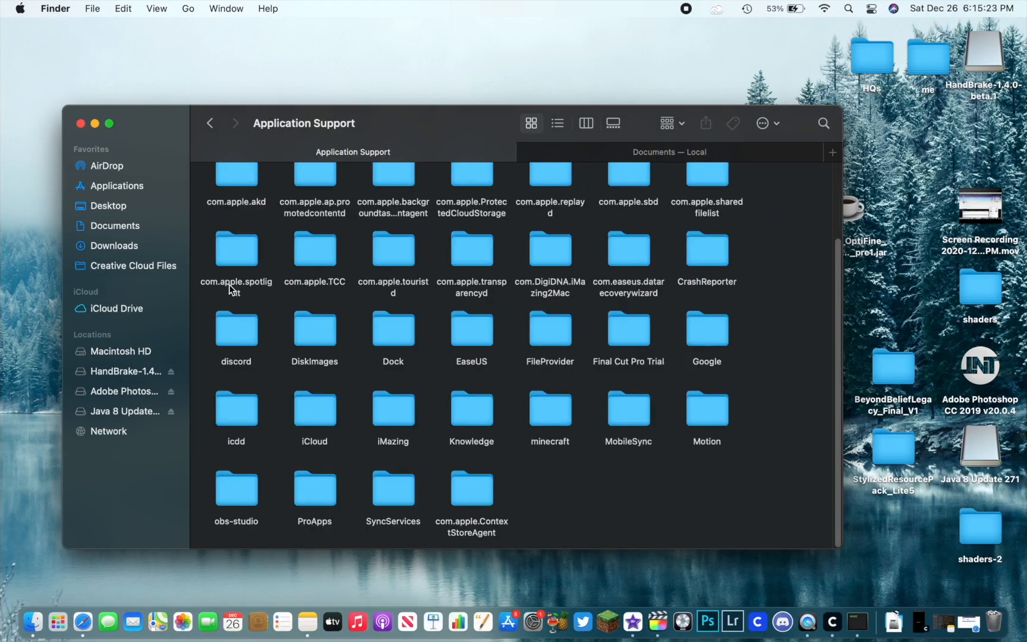
pyautogui.doubleClick(550, 409)
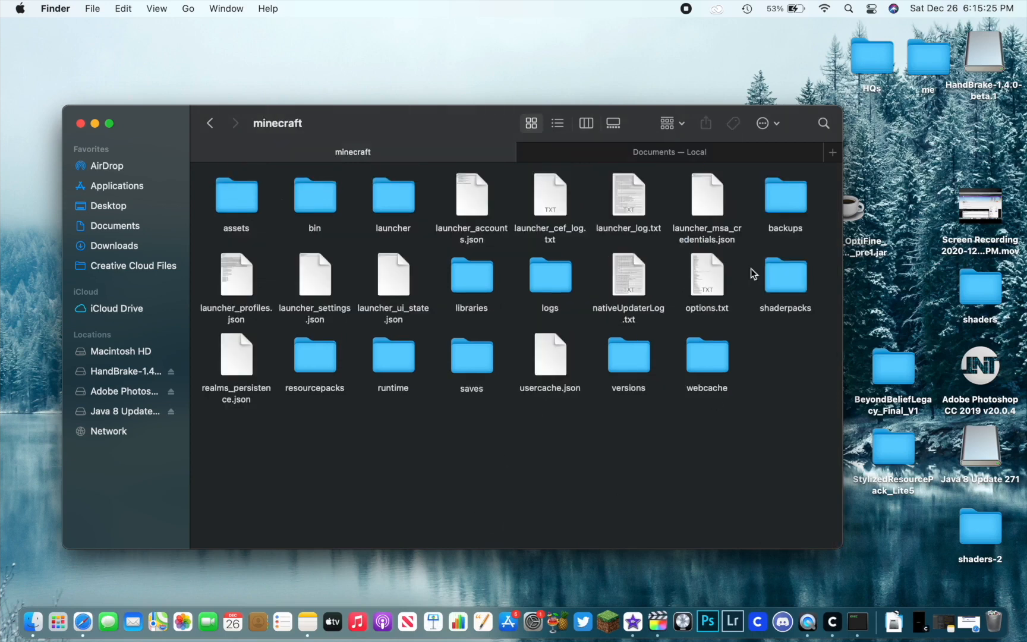
pyautogui.moveTo(666, 331)
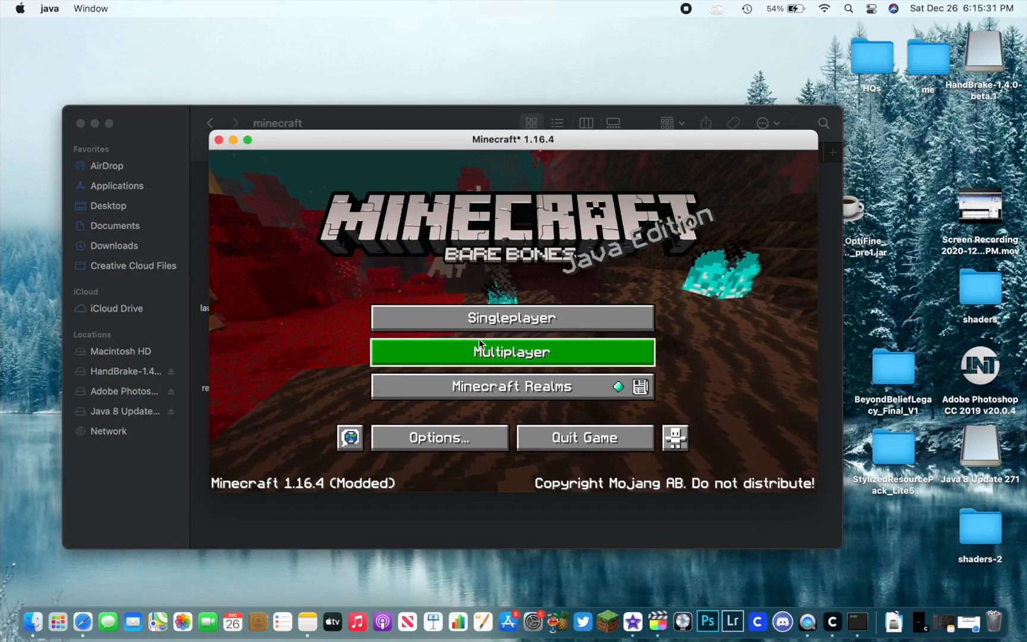
# Choose BeyondBeliefLegacy_Final_V1 in Video Settings > Shaders and return to the game
pyautogui.click(511, 317)
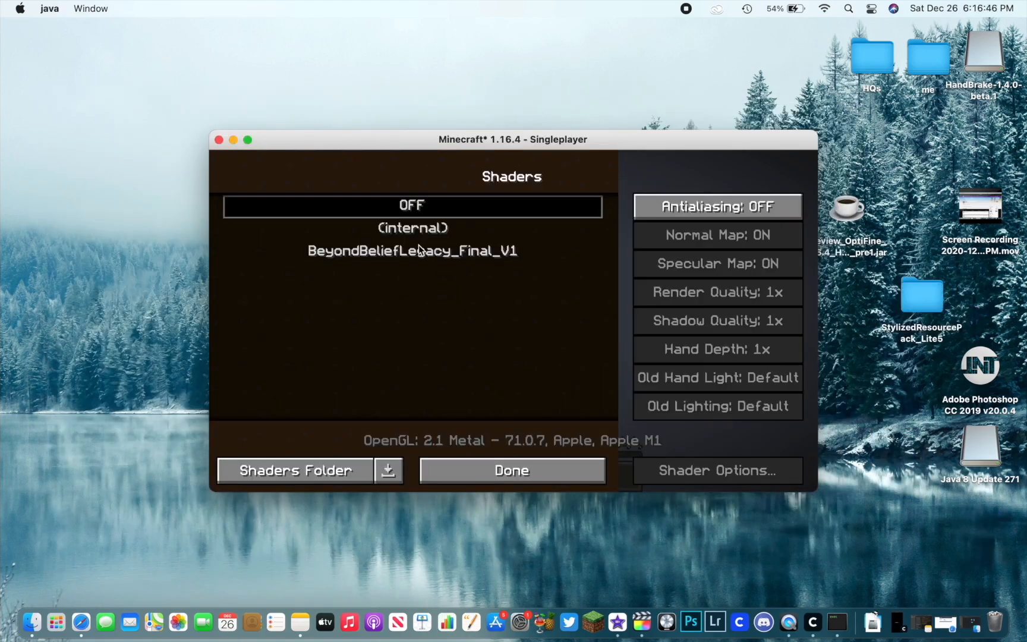
pyautogui.click(511, 470)
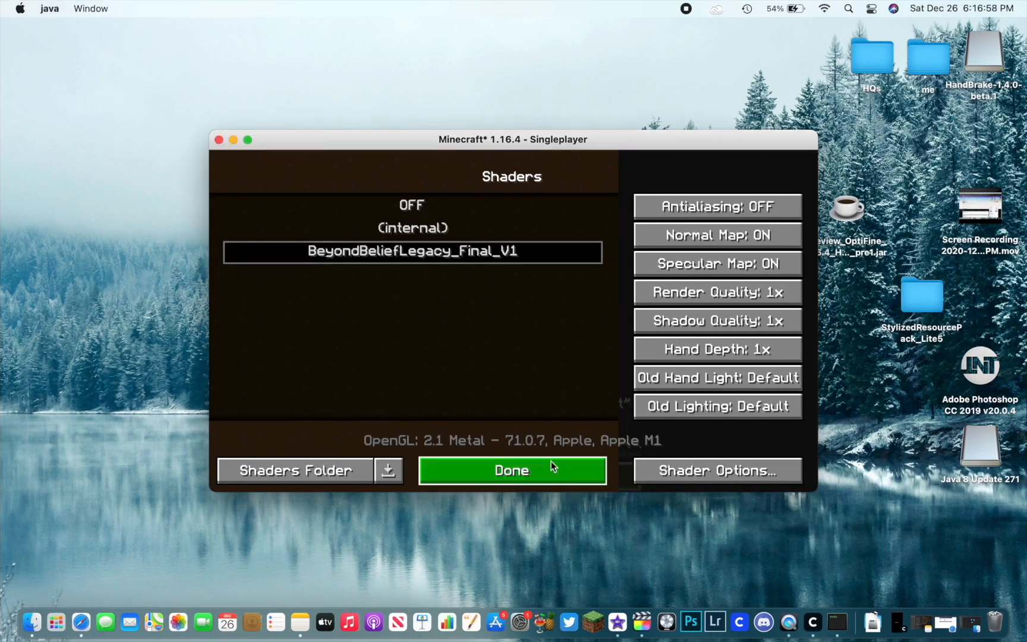
pyautogui.click(511, 470)
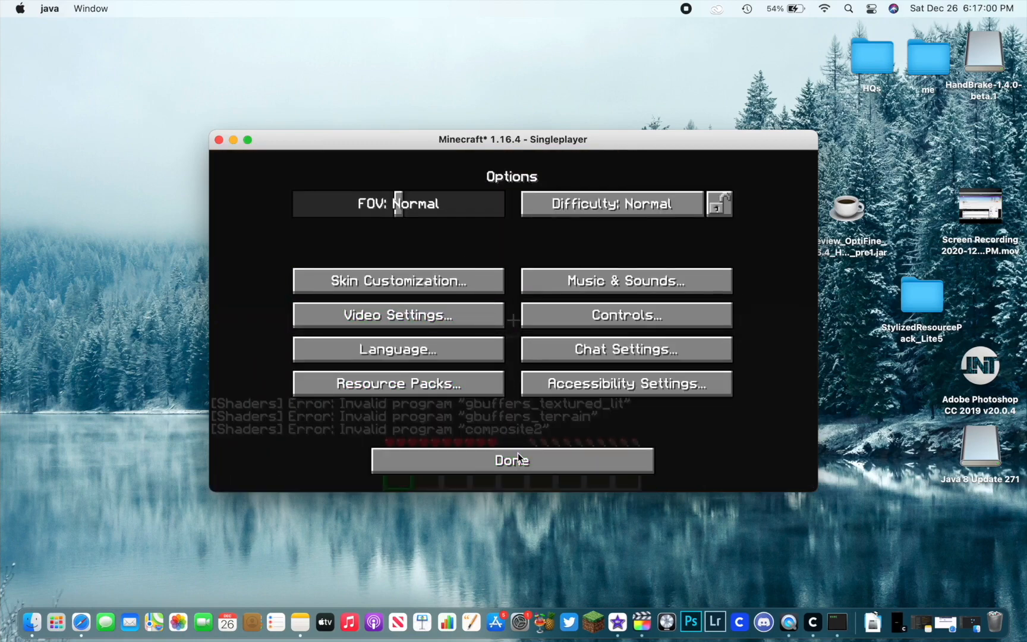
pyautogui.click(510, 460)
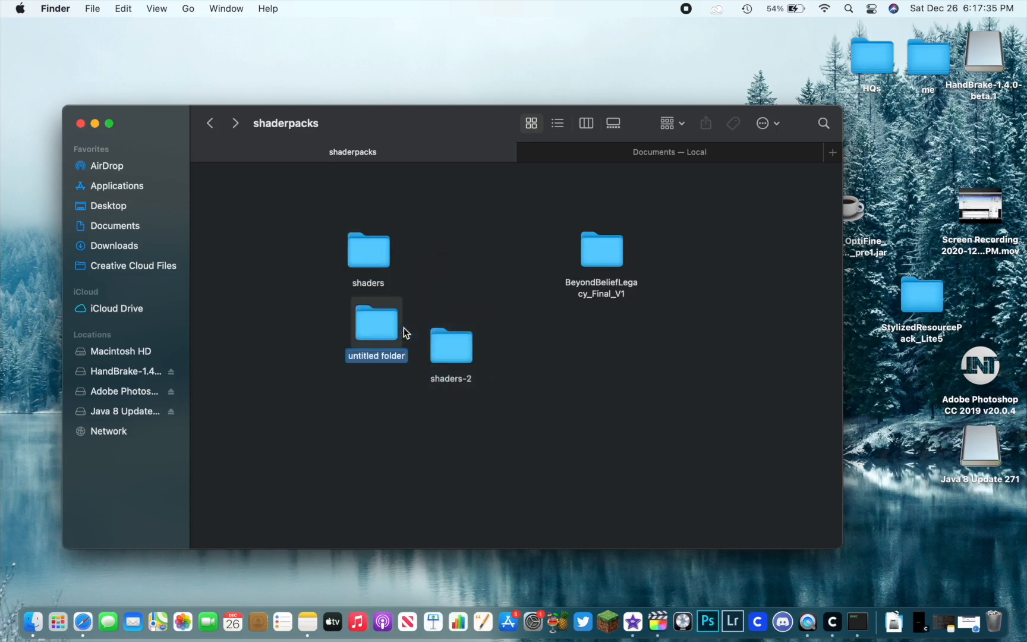
# Rename folders in shaderpacks so it holds shaders, shaders 2 and BeyondBeliefLegacy_Final_V1
pyautogui.write('Shaders 2')
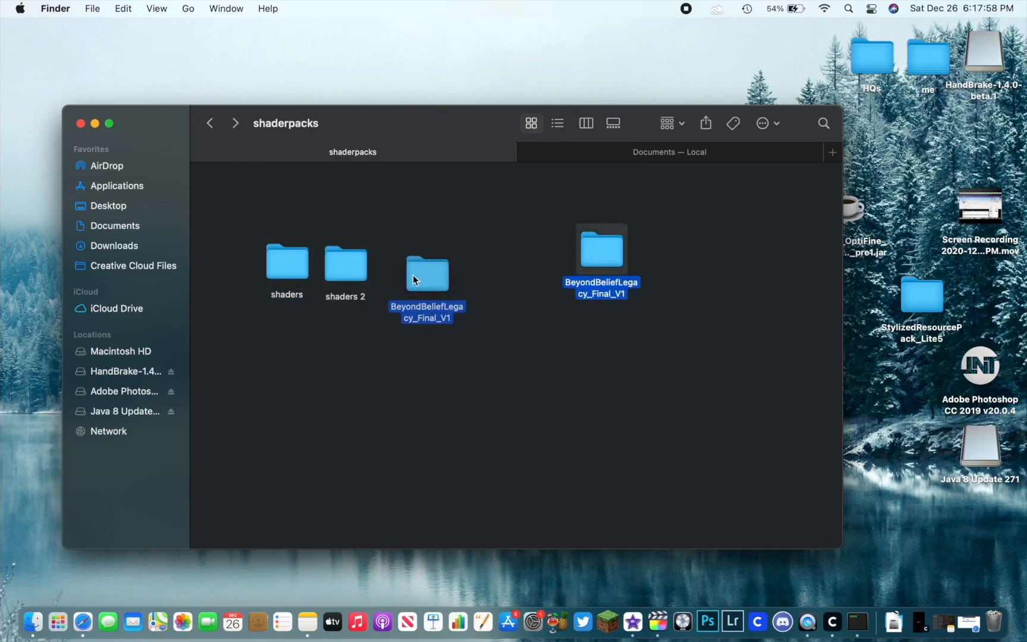
pyautogui.doubleClick(428, 272)
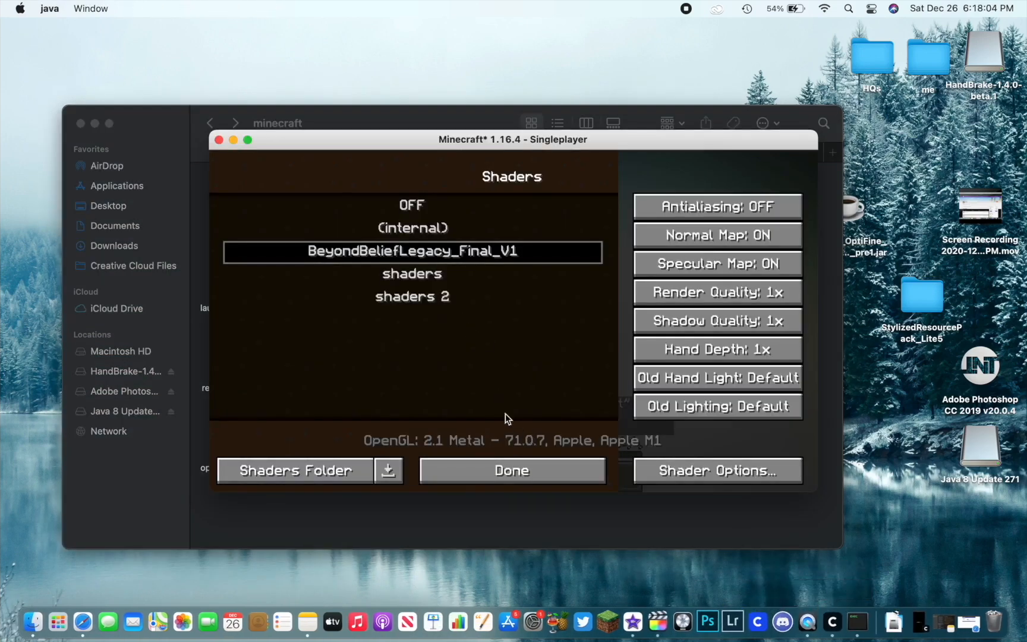
# Choose the tres shader pack from the refreshed shader list
pyautogui.click(511, 470)
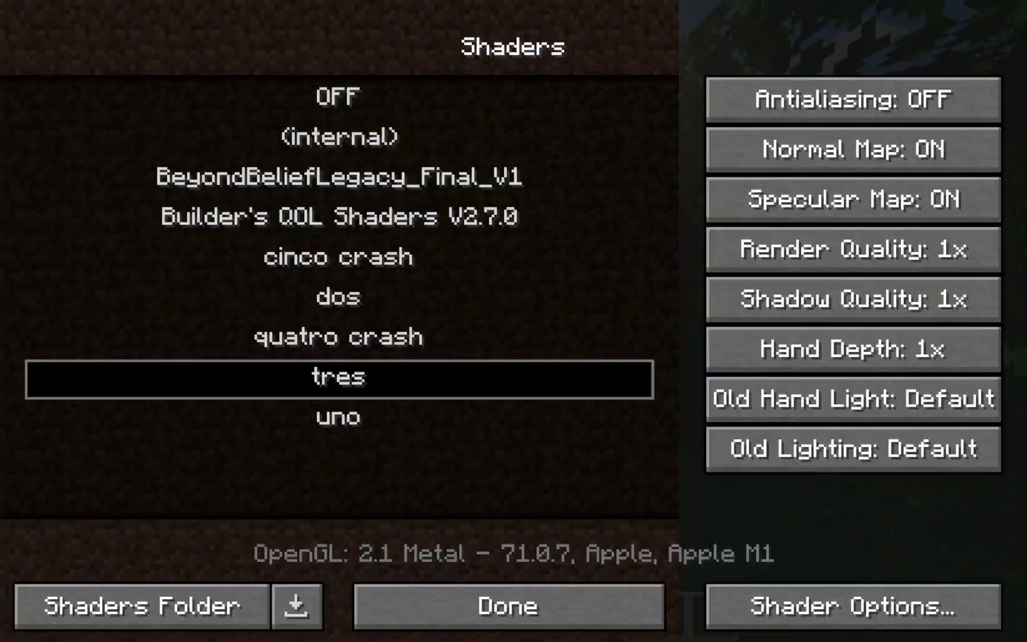
# Apply the tres shader and return to the world to view it rendering
pyautogui.click(508, 604)
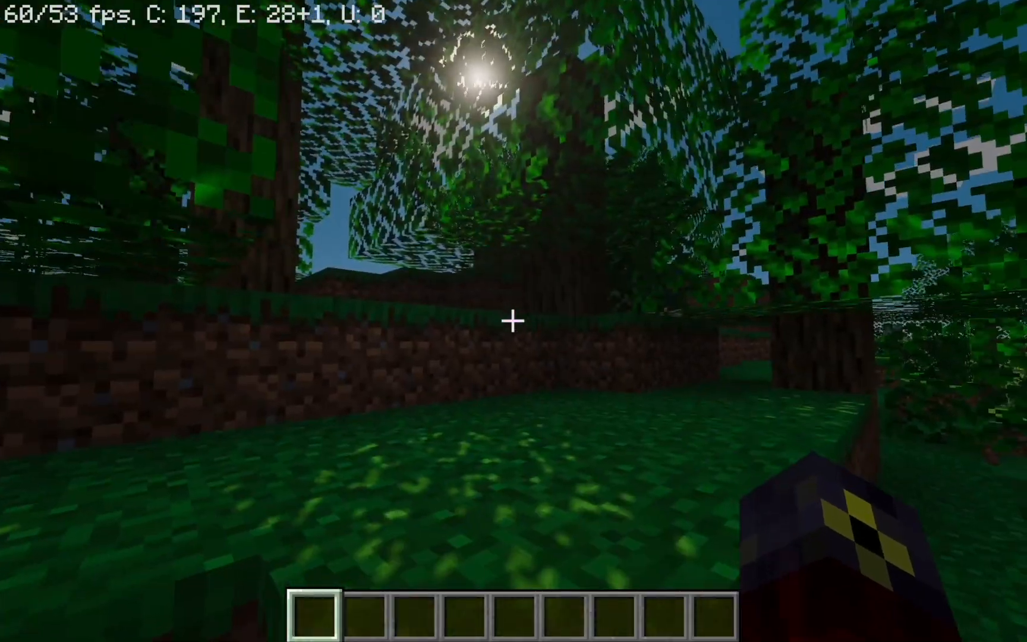
pyautogui.moveTo(513, 319)
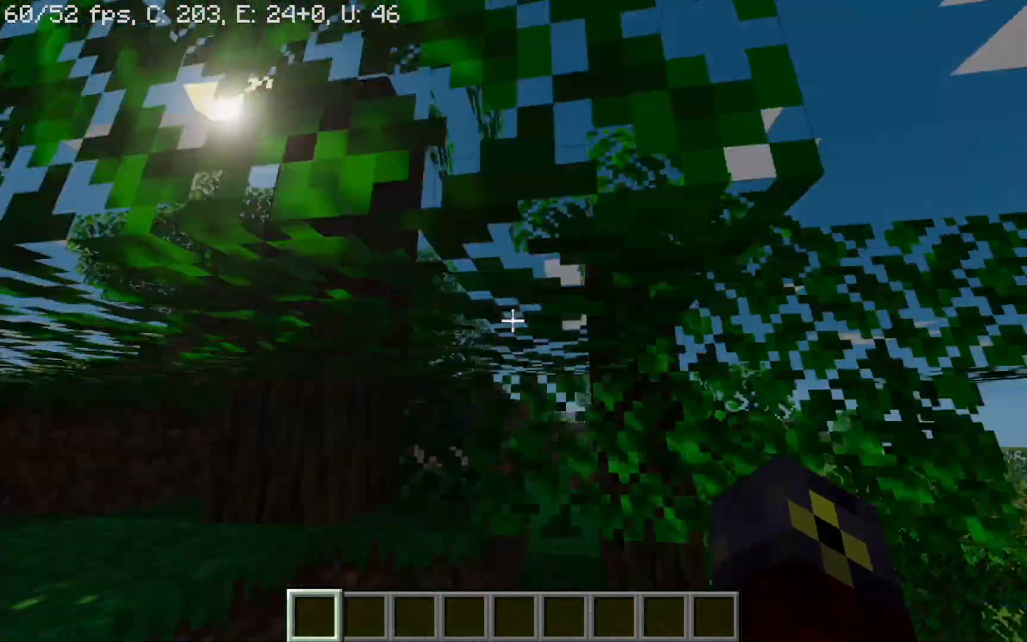
pyautogui.moveTo(514, 324)
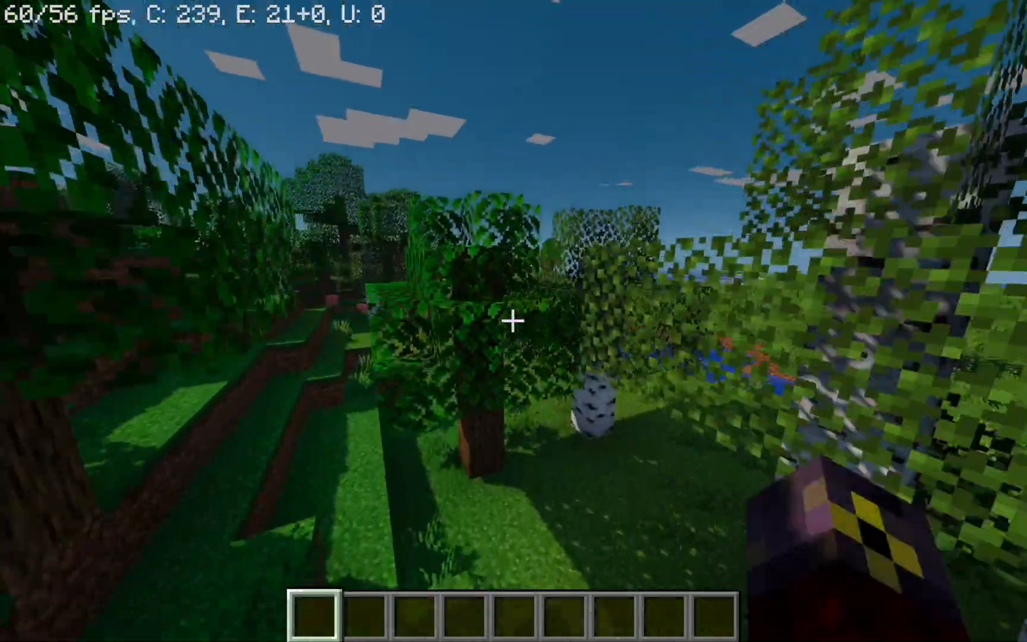